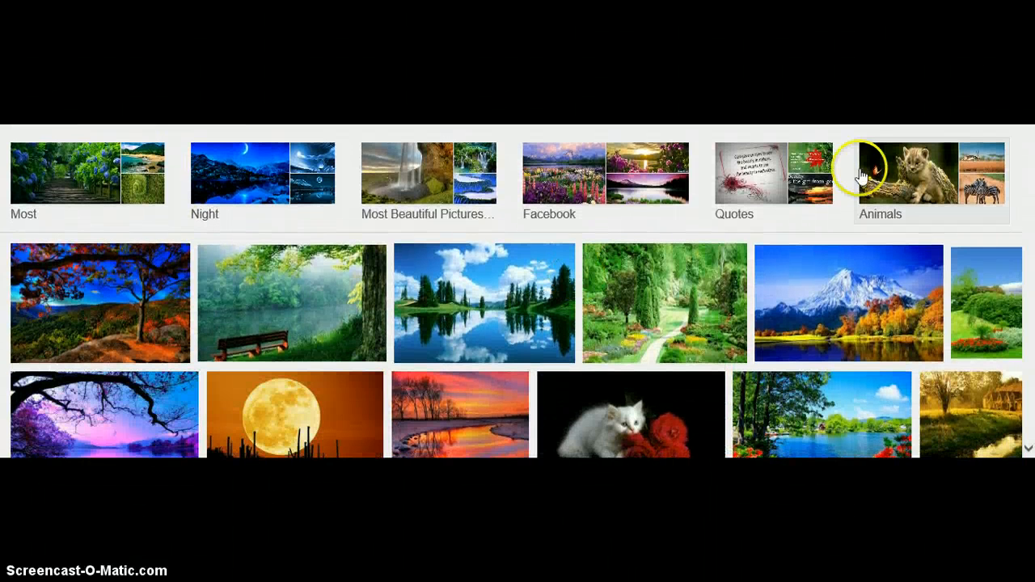
mouse_move(347, 224)
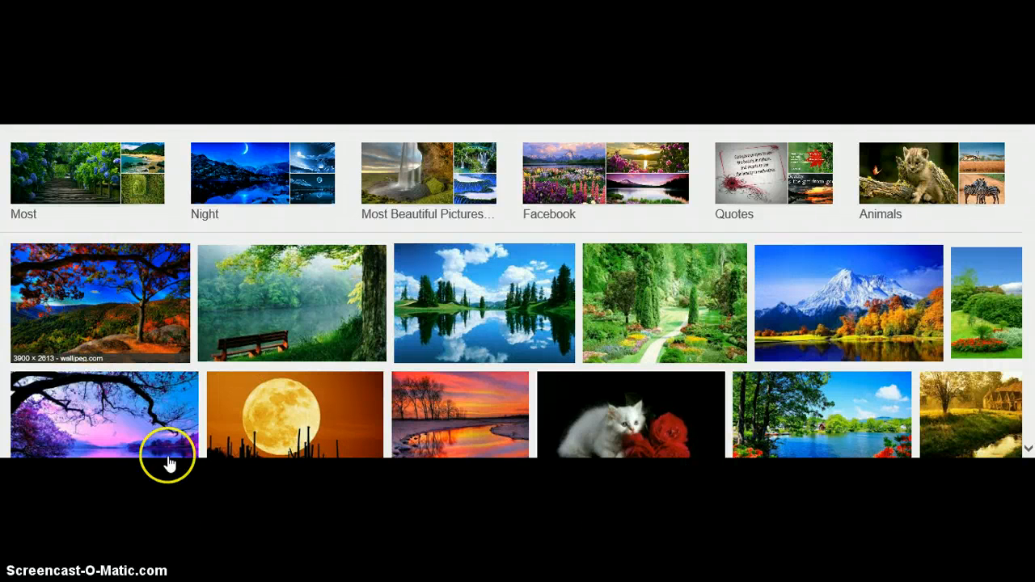
mouse_move(322, 314)
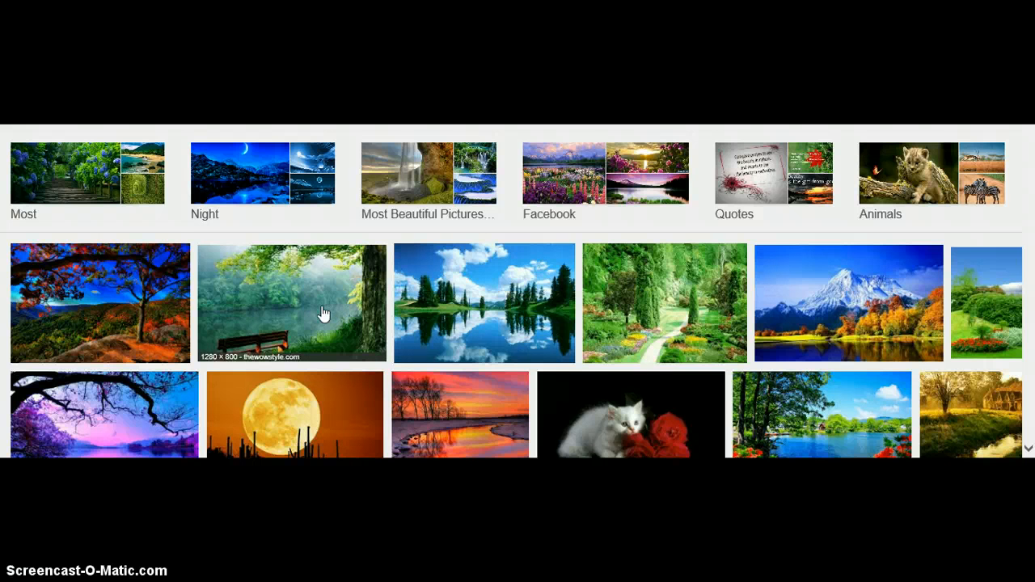
Step: Scroll the landscape grid past the first thumbnail rows to the waterfall and lake photos
click(314, 324)
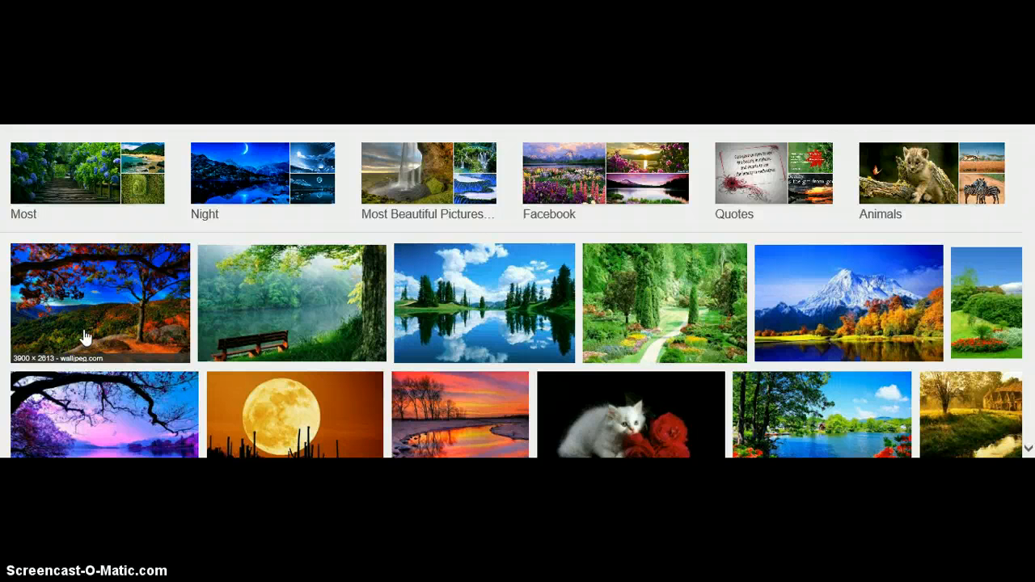
scroll(down, 3)
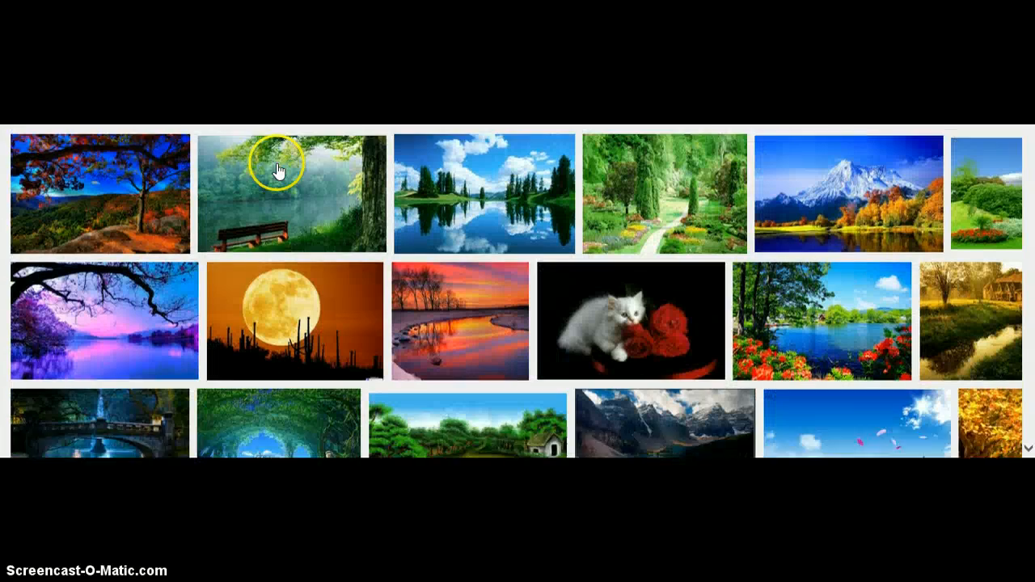
scroll(down, 3)
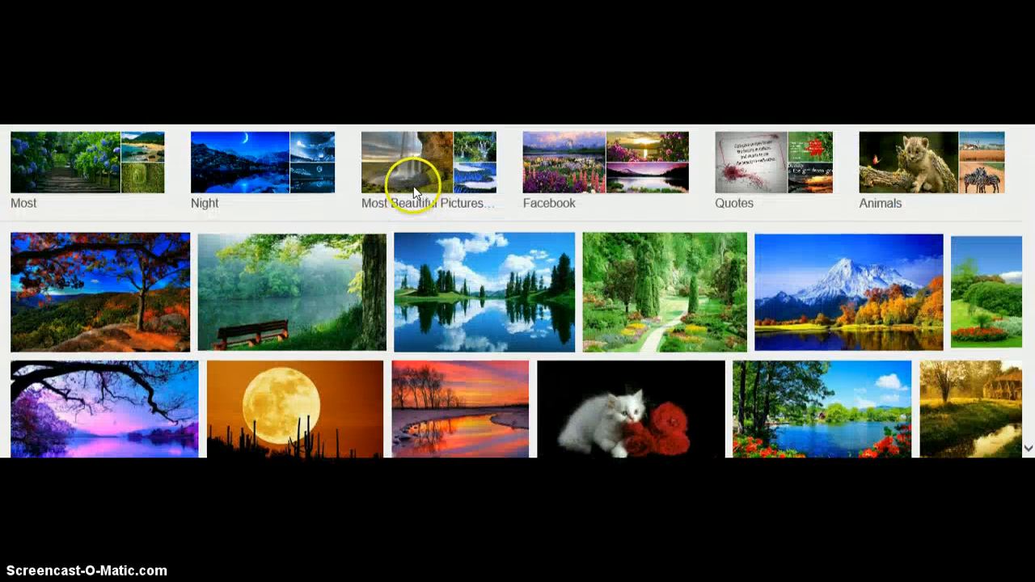
mouse_move(481, 291)
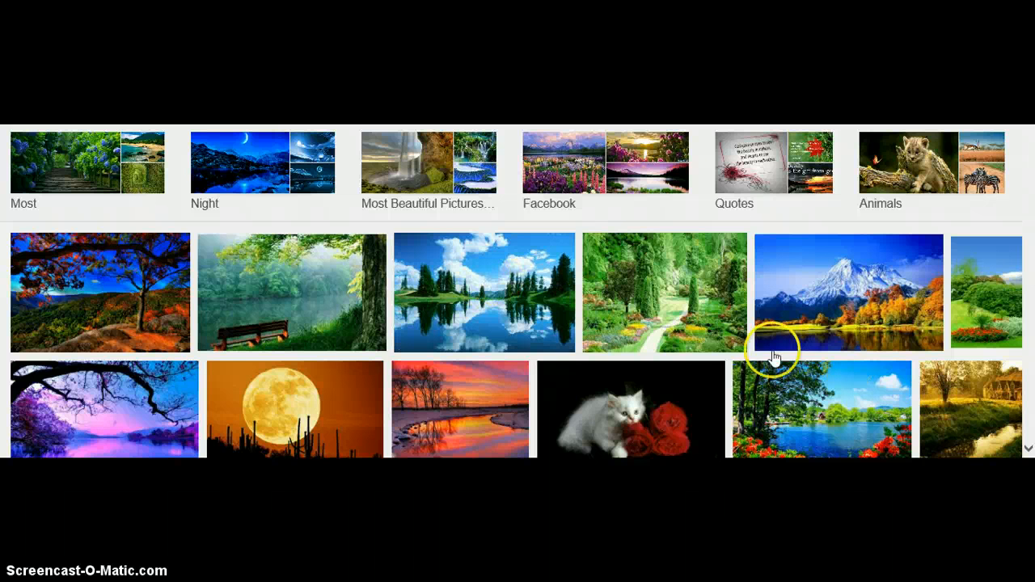
mouse_move(707, 312)
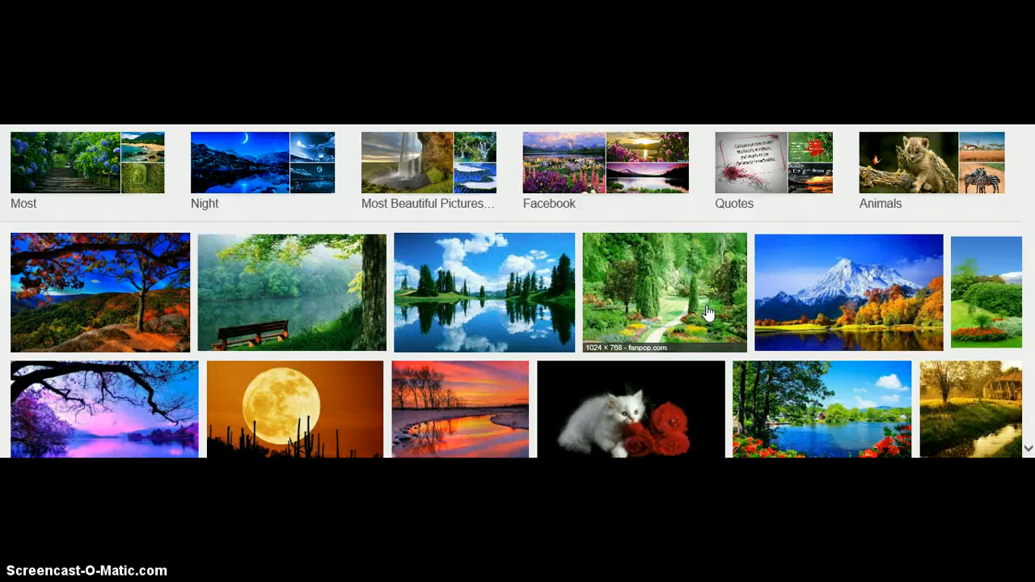
click(886, 288)
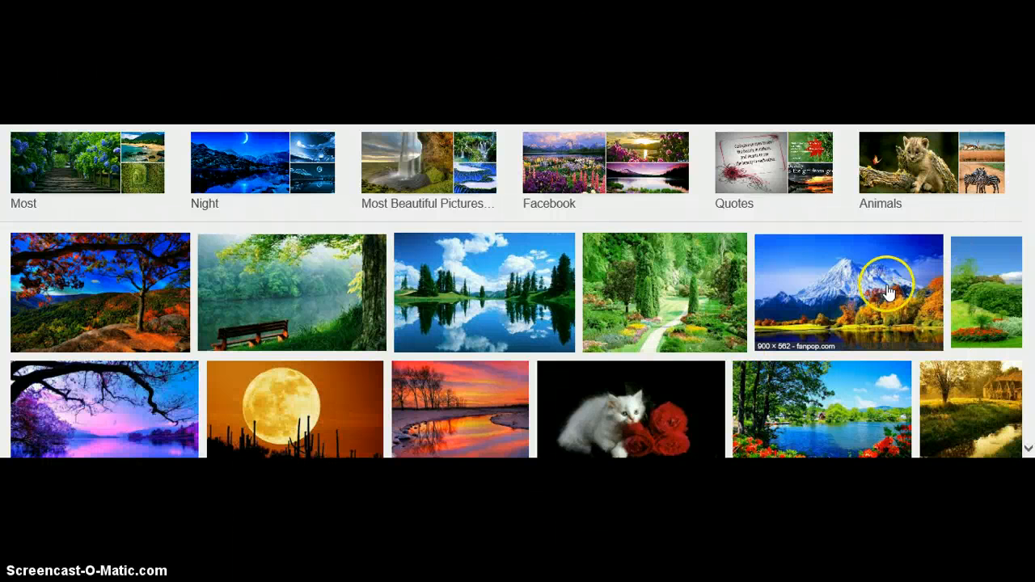
scroll(down, 3)
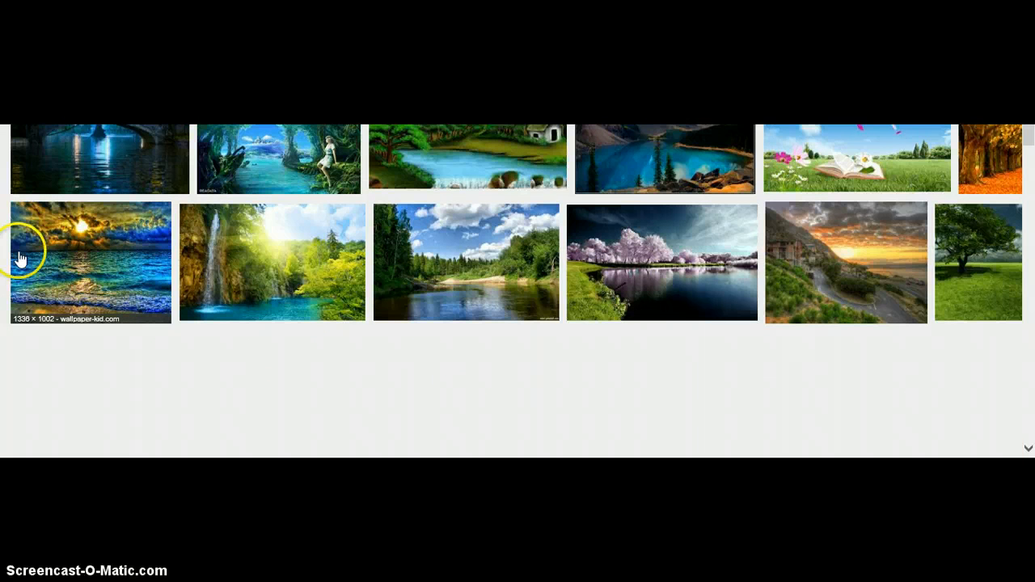
mouse_move(20, 202)
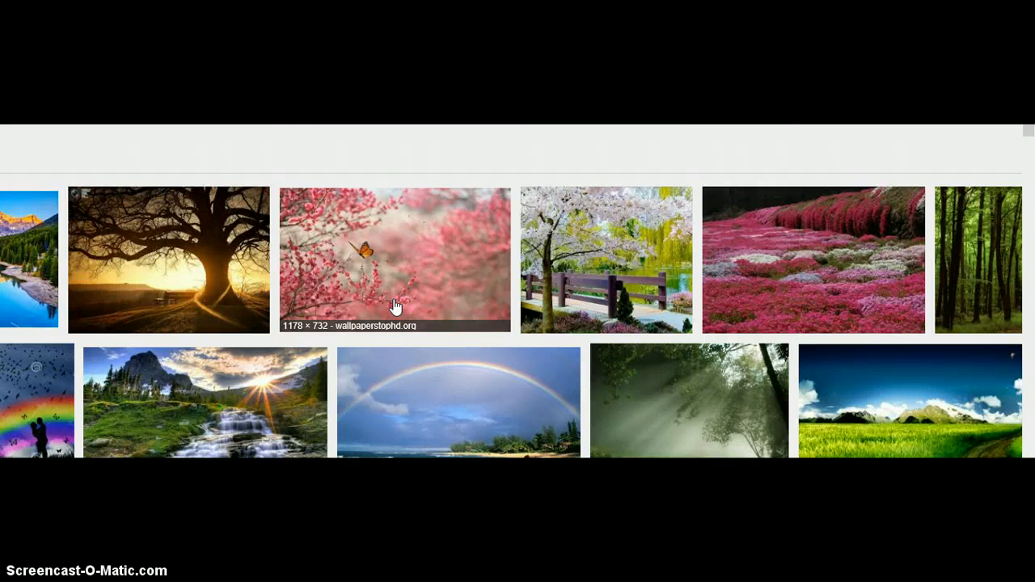
Step: Scroll the JPiks landscape results further down
scroll(down, 3)
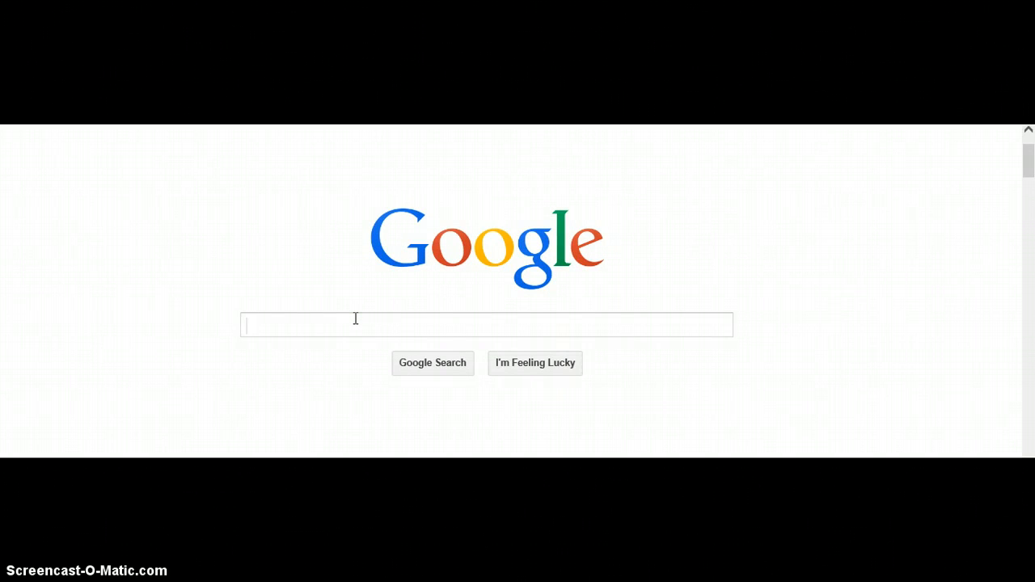
click(486, 324)
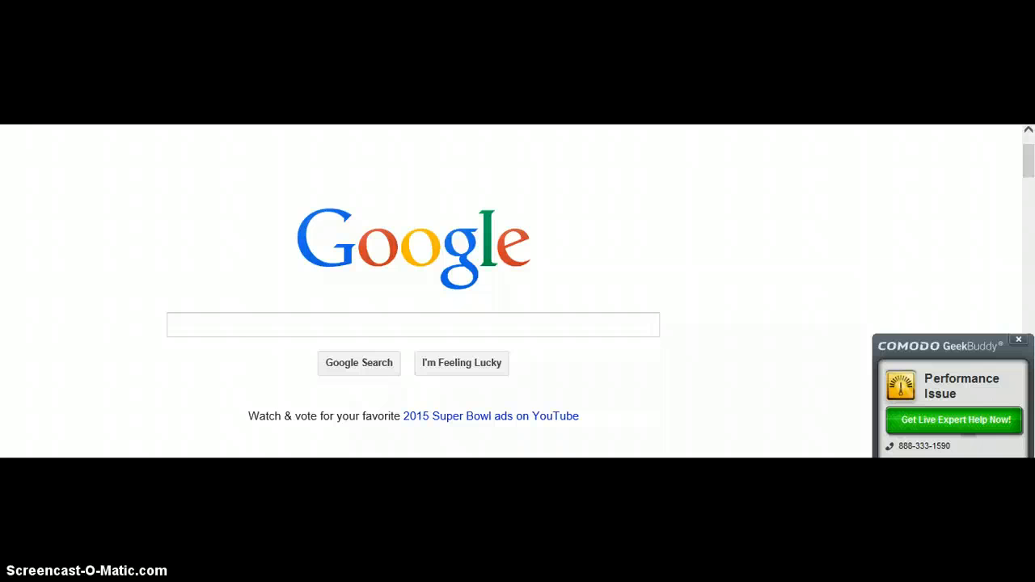
click(412, 325)
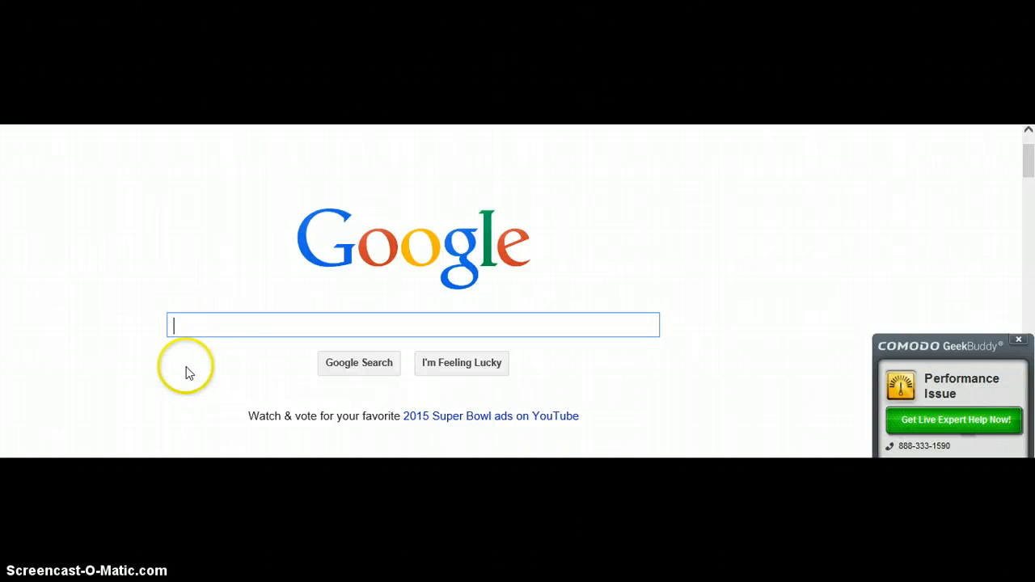
mouse_move(217, 306)
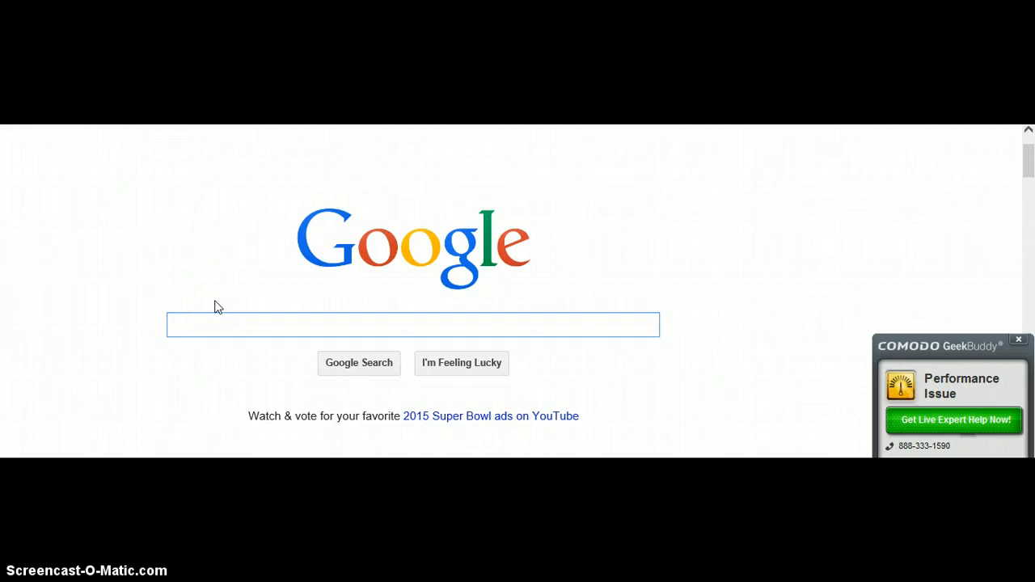
click(204, 324)
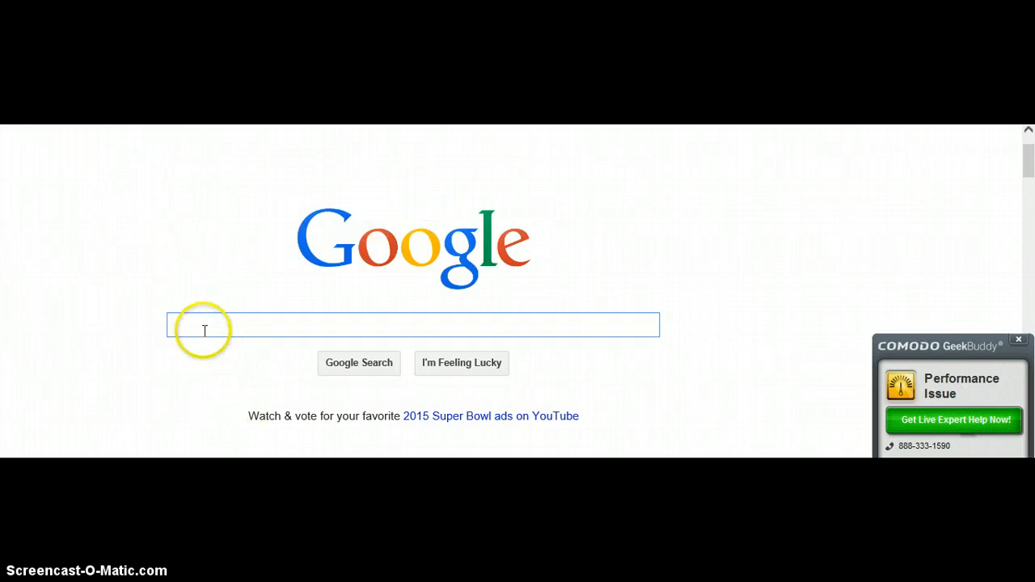
Step: Enter 'Jpics' in the Google search box with a capital J, then select the word
text(j)
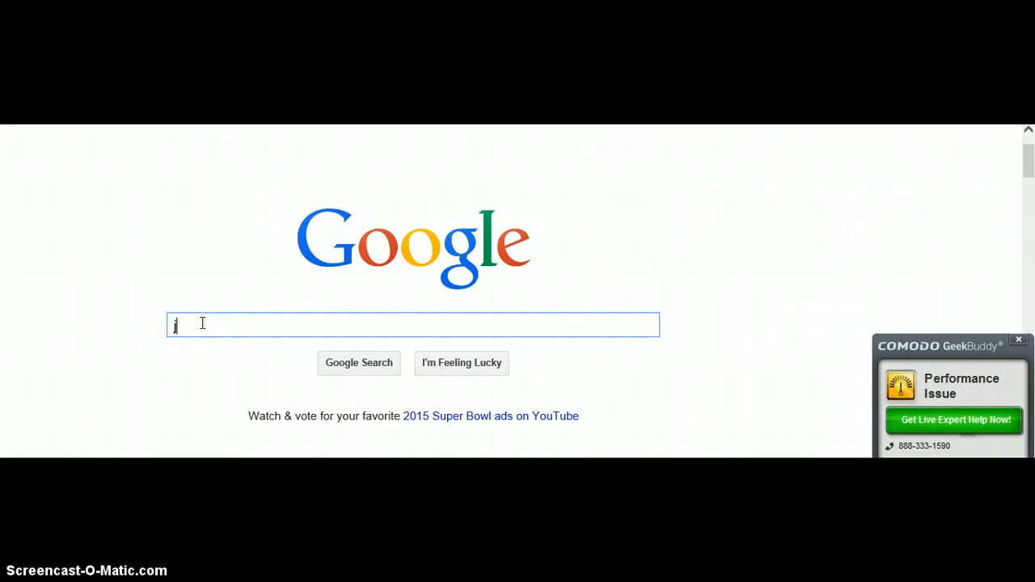
text(pi)
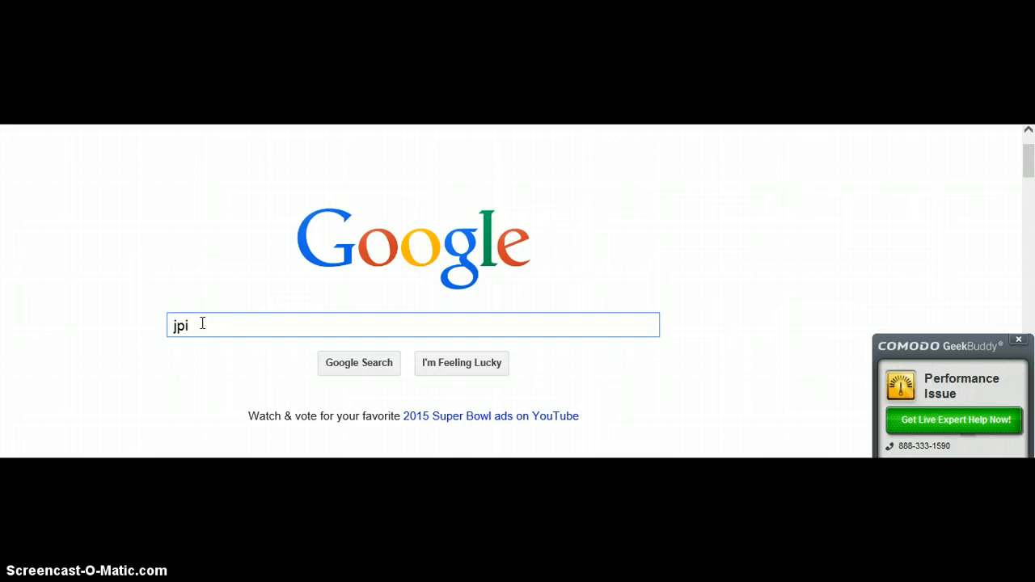
text(cs)
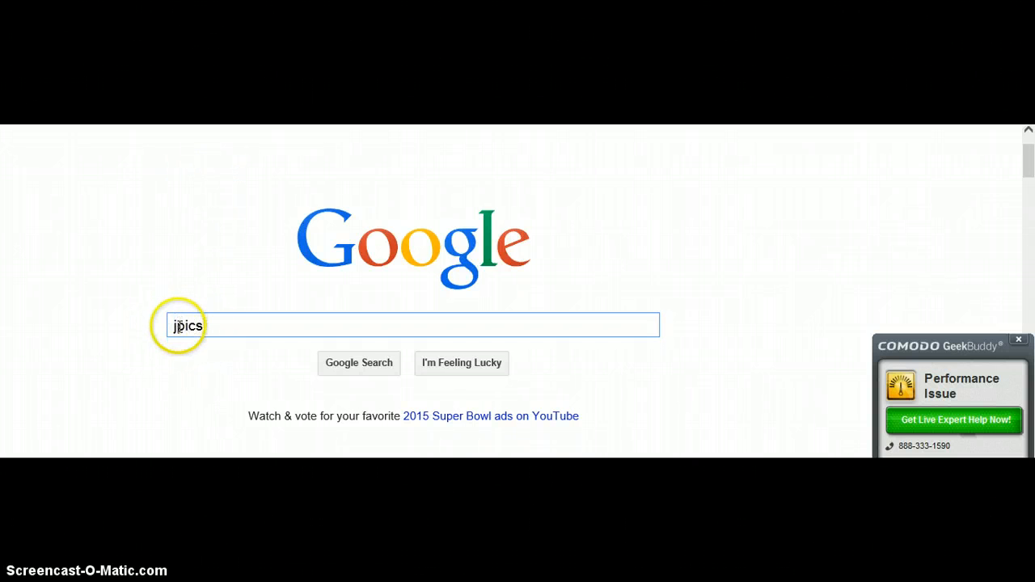
key(BackSpace)
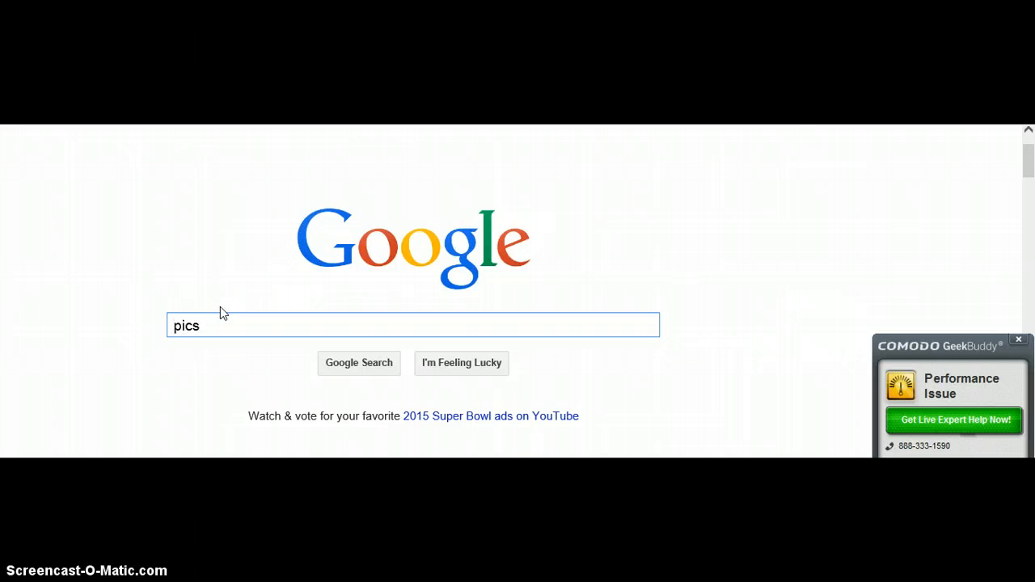
text(JJJ)
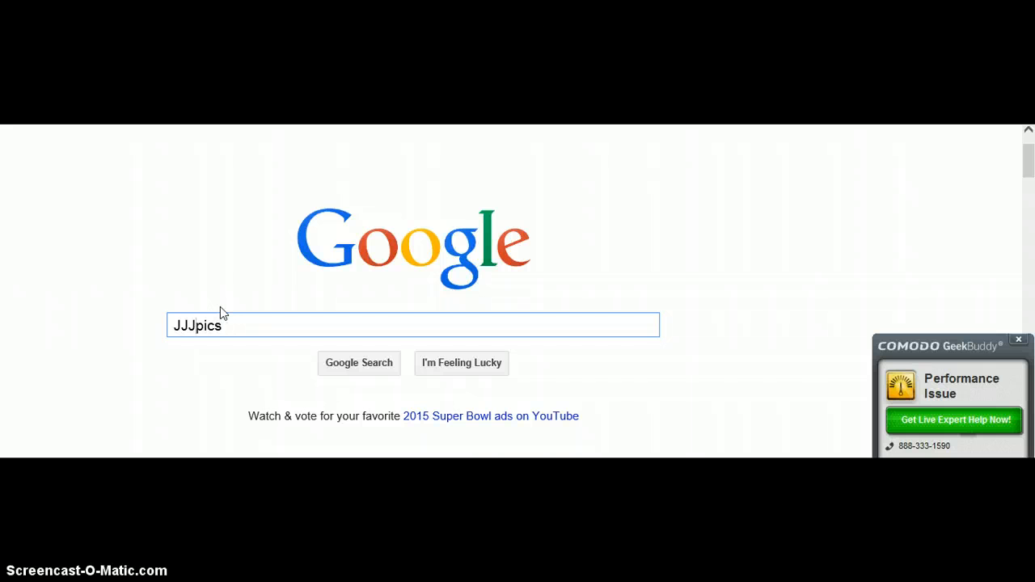
key(BackSpace)
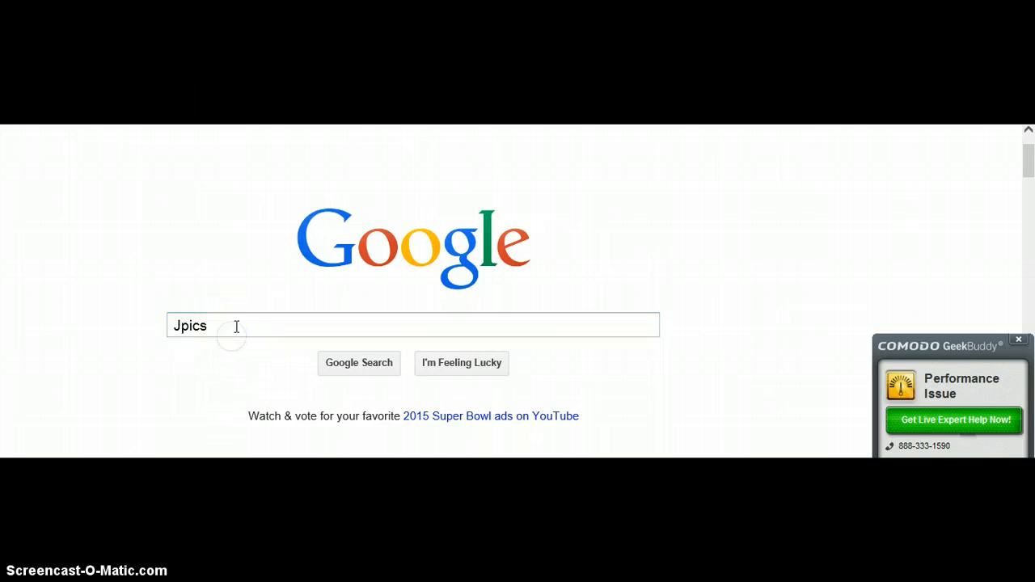
double_click(189, 325)
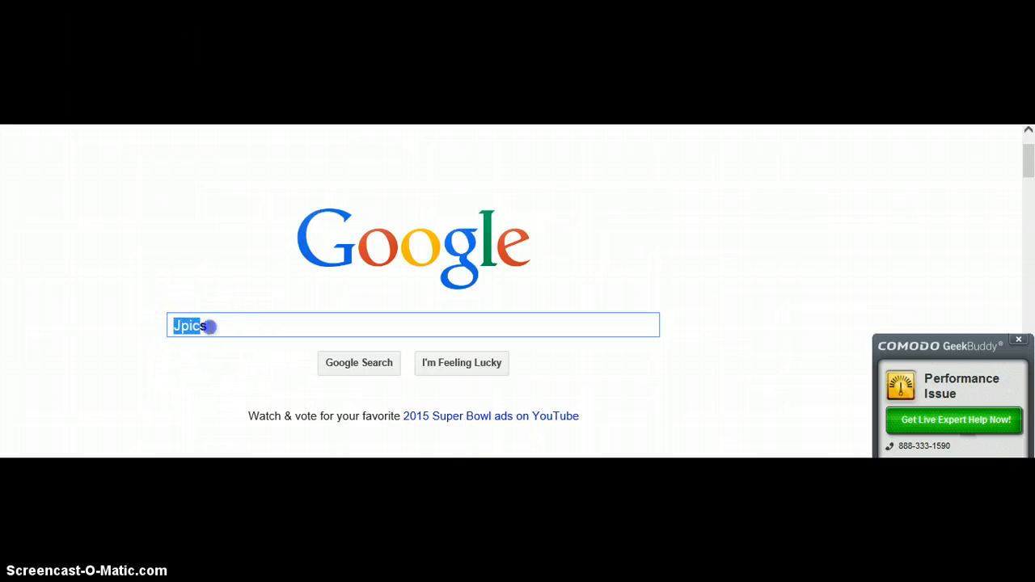